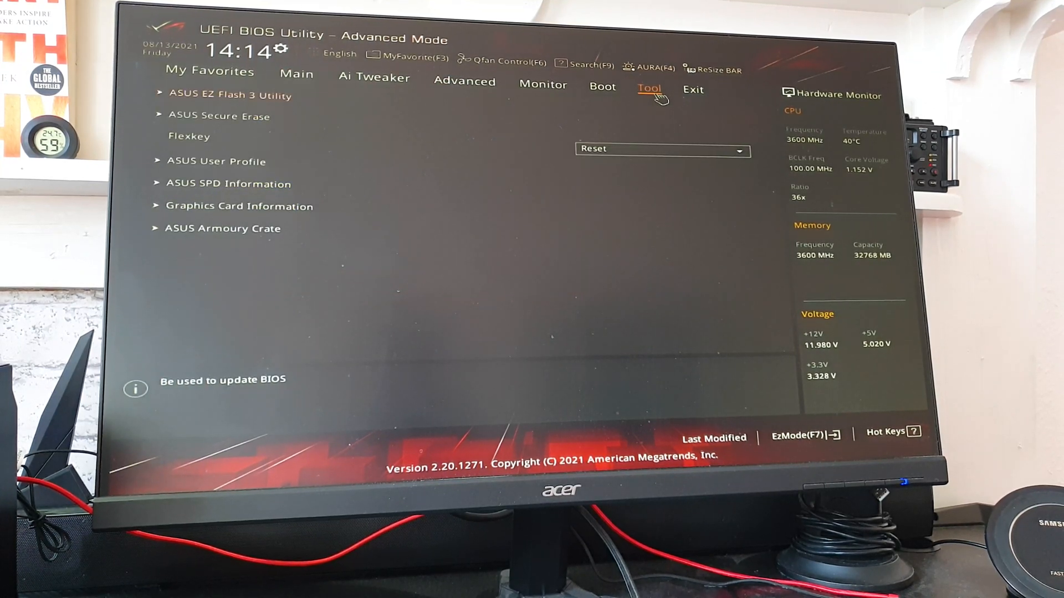
- Launch the ASUS EZ Flash 3 Utility to flash the new BIOS file from the USB drive
click(229, 96)
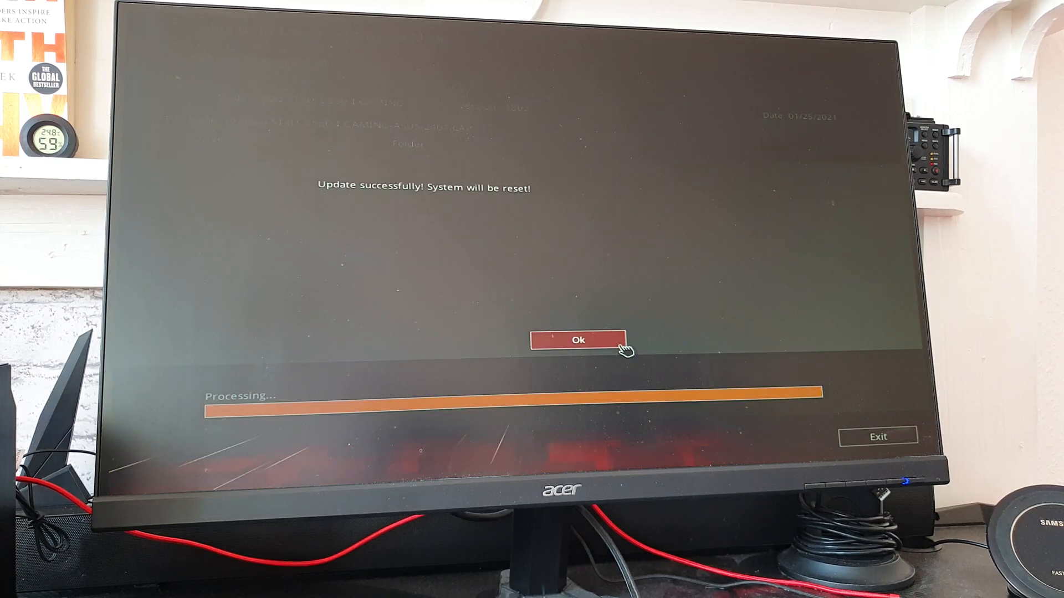
- Reset after the successful update and show ROG CPU-Z's Mainboard details with BIOS 2407 dated 07/13/2021
click(576, 340)
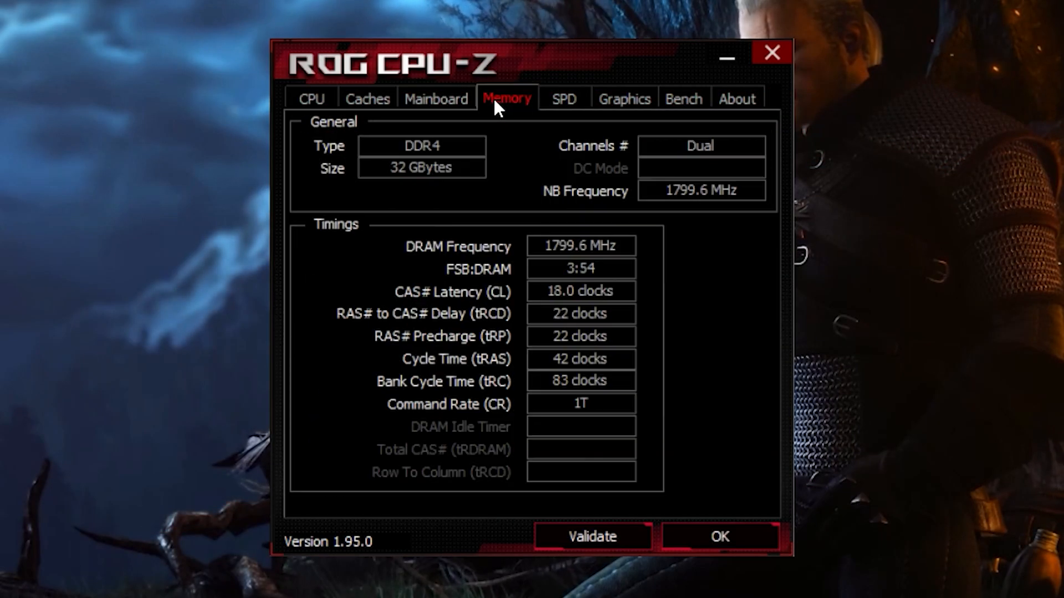
click(436, 99)
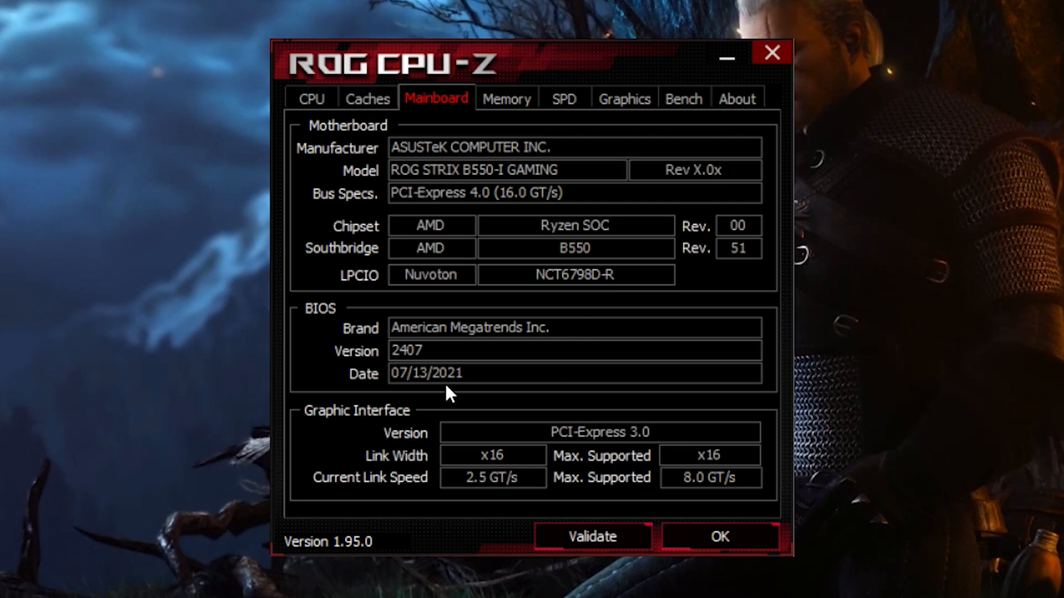
mouse_move(425, 390)
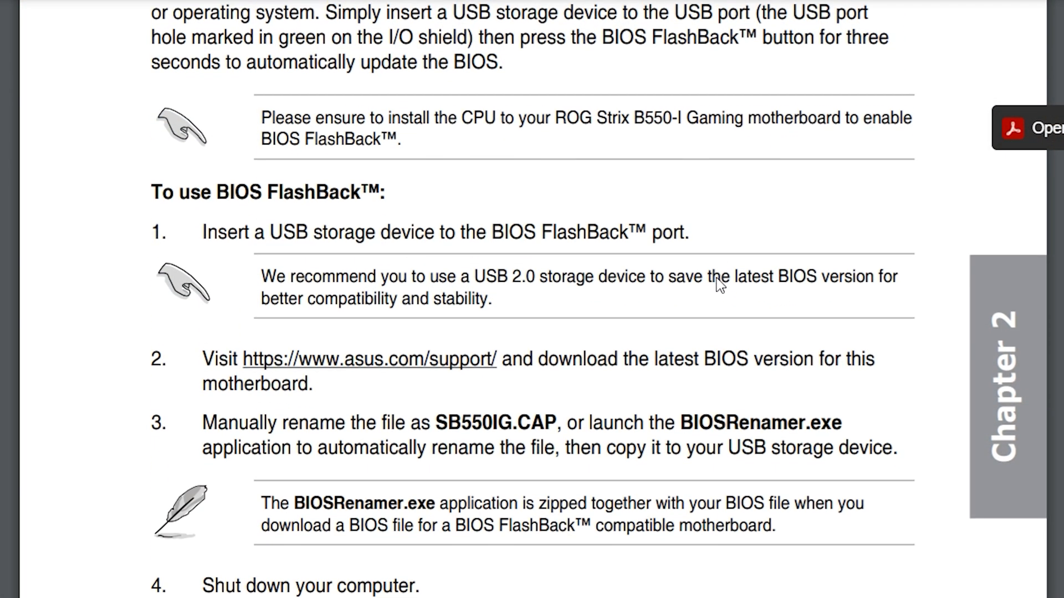
- Scroll the ROG Strix B550-I manual to the BIOS FlashBack heading and steps 1–3
scroll(down, 3)
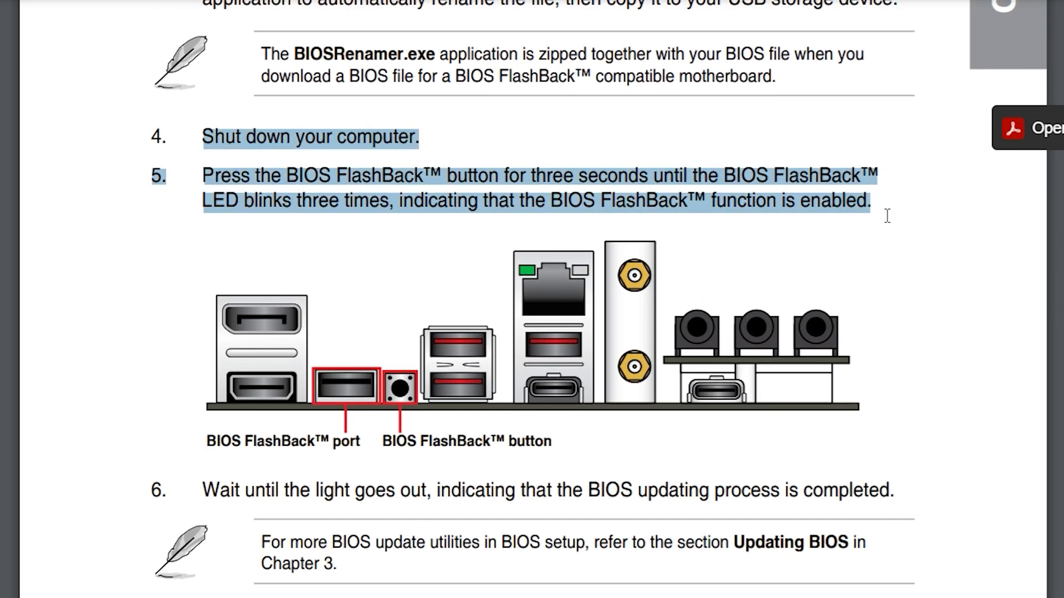
mouse_move(396, 402)
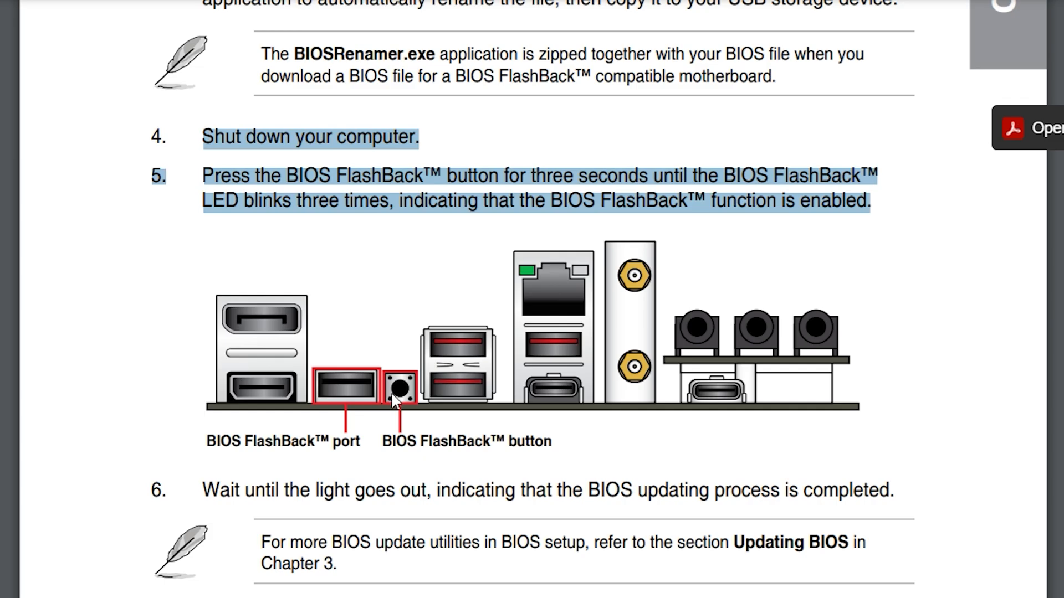
scroll(up, 3)
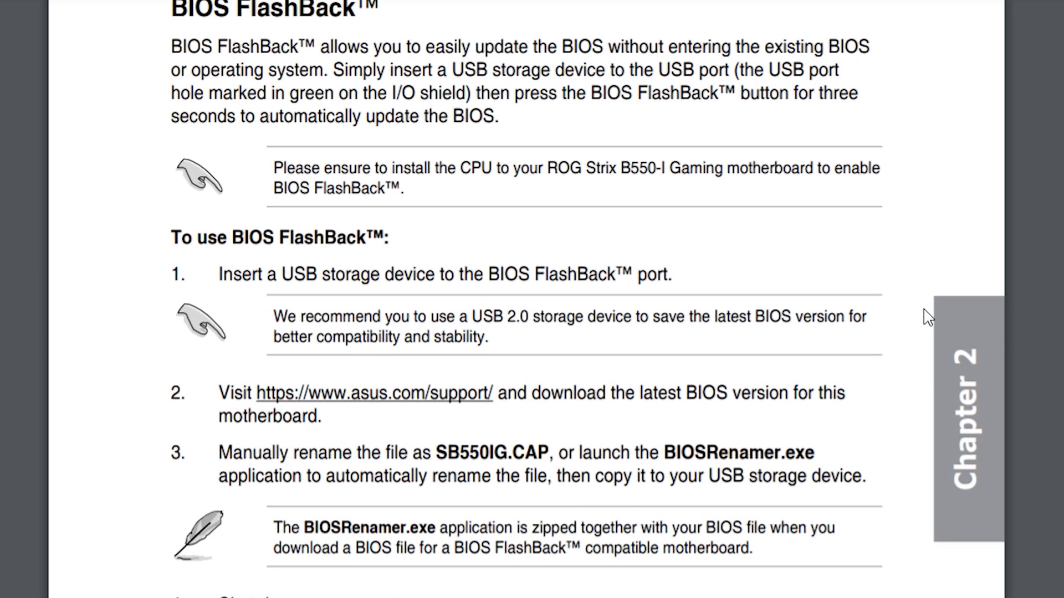
- Scroll down to FlashBack steps 4–6 and the rear-panel diagram marking the FlashBack port and button
scroll(down, 3)
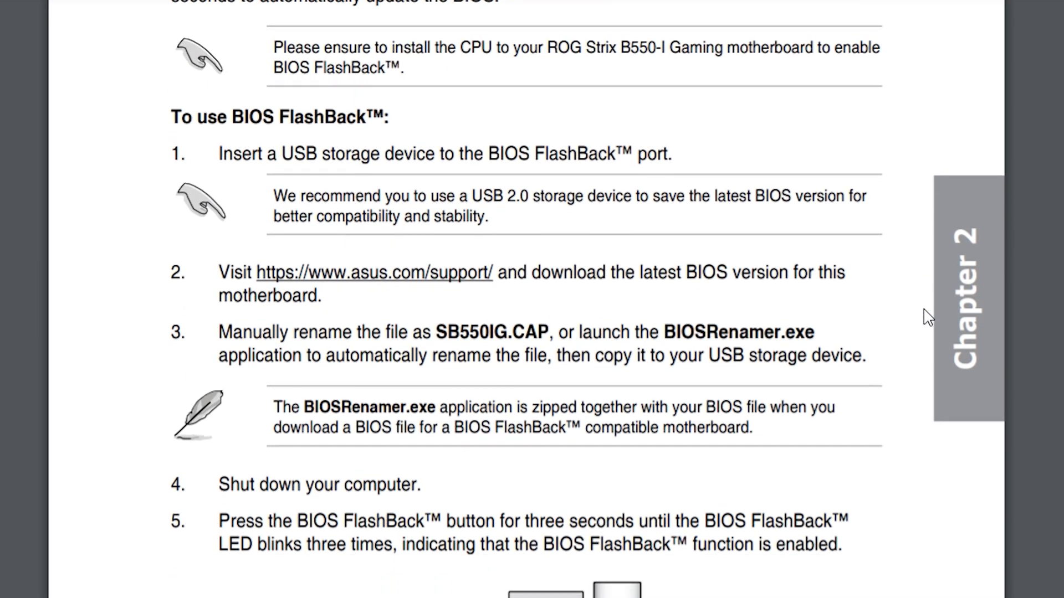
scroll(down, 3)
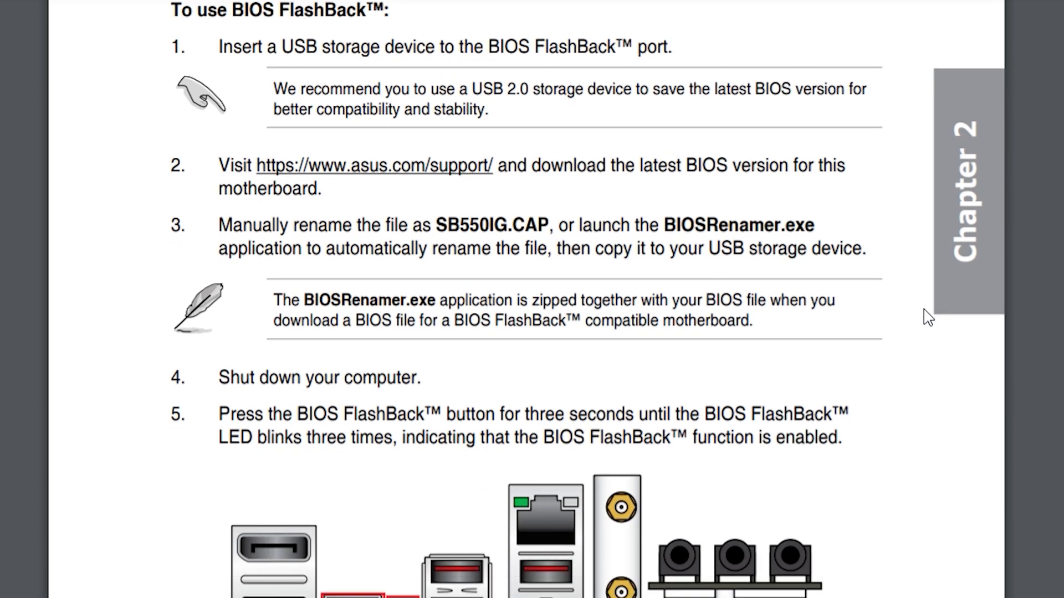
scroll(down, 3)
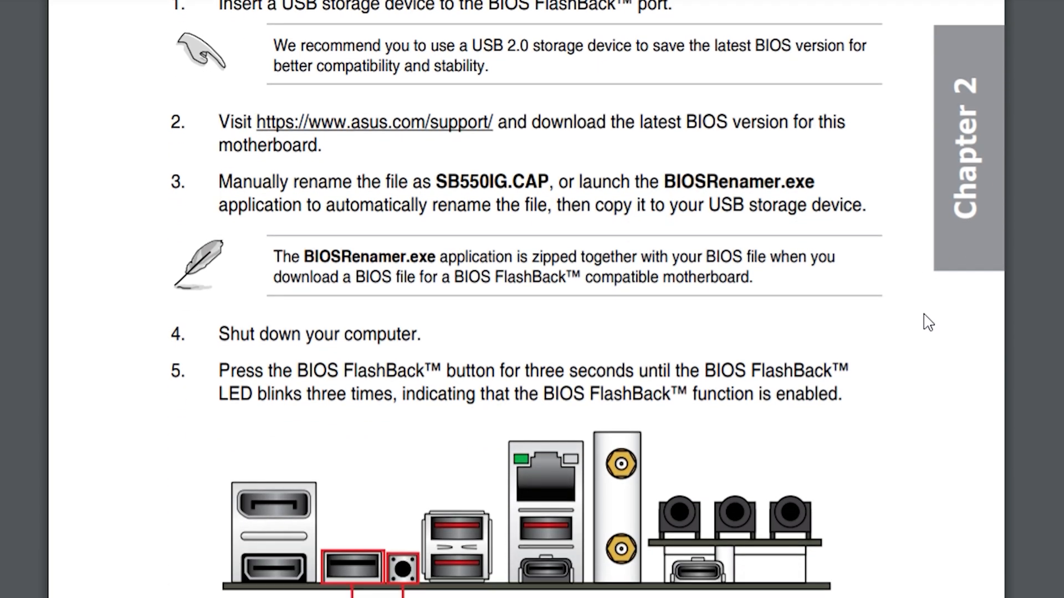
scroll(down, 3)
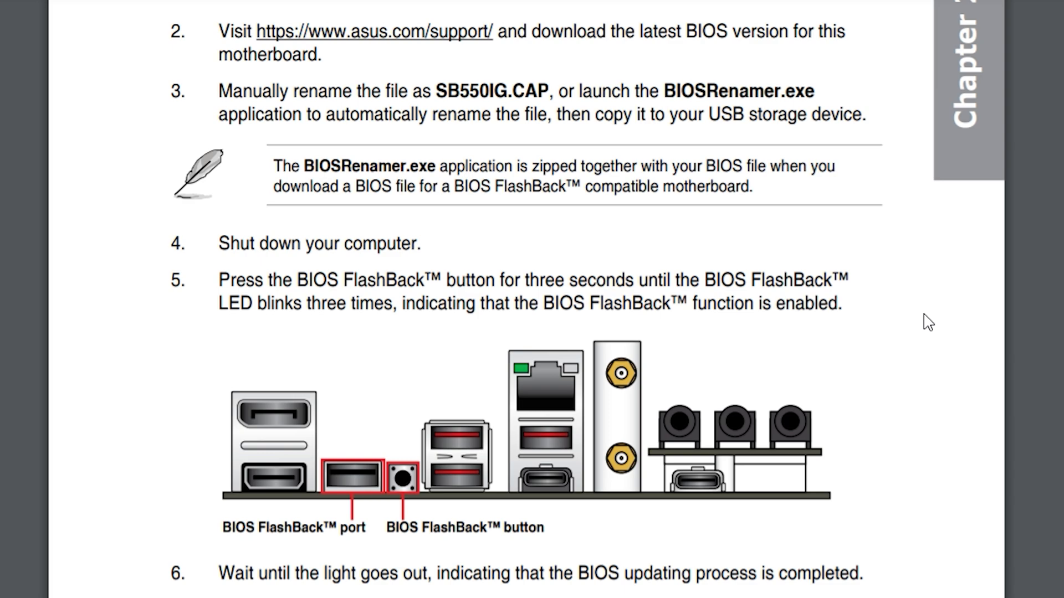
scroll(down, 3)
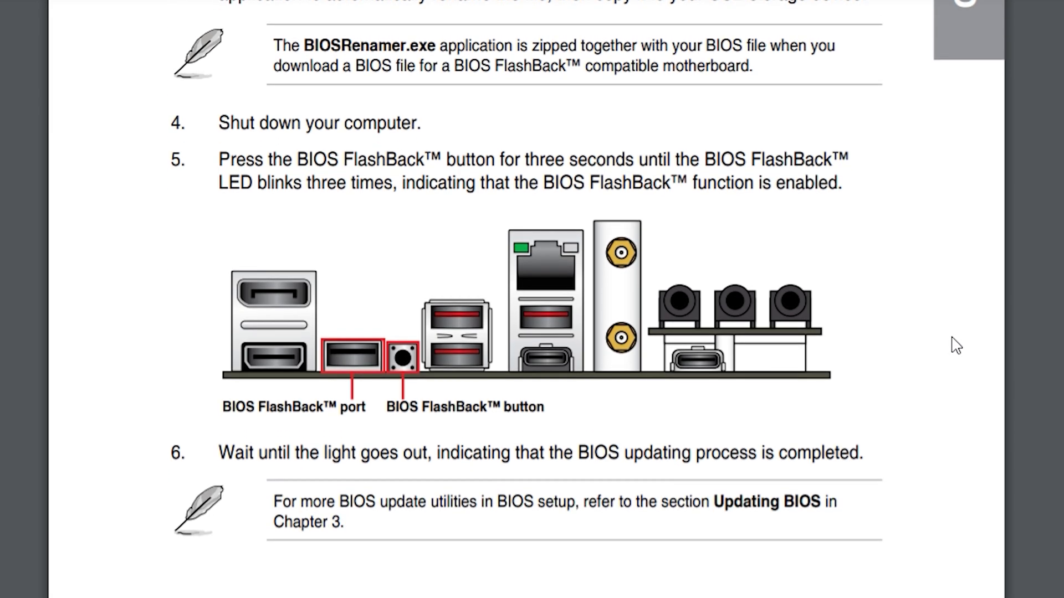